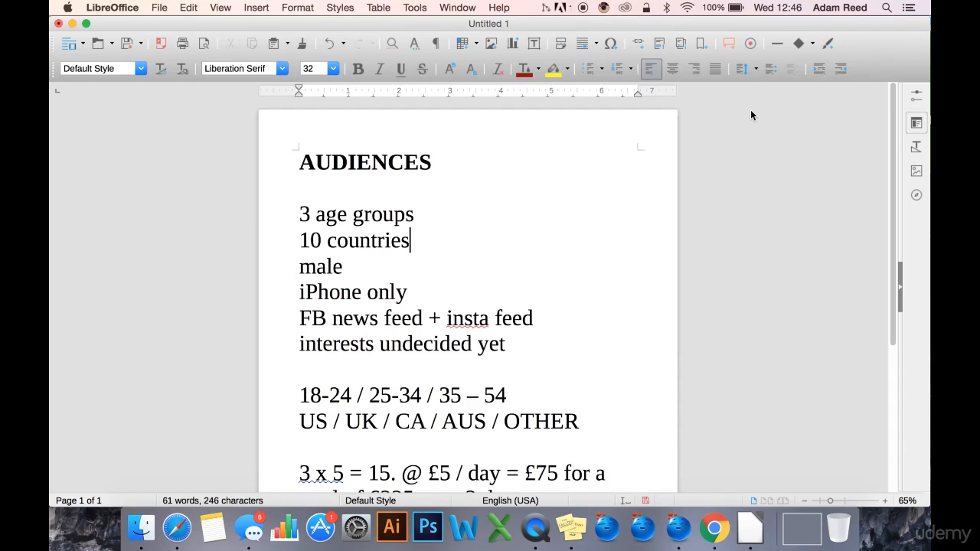
pyautogui.moveTo(503, 150)
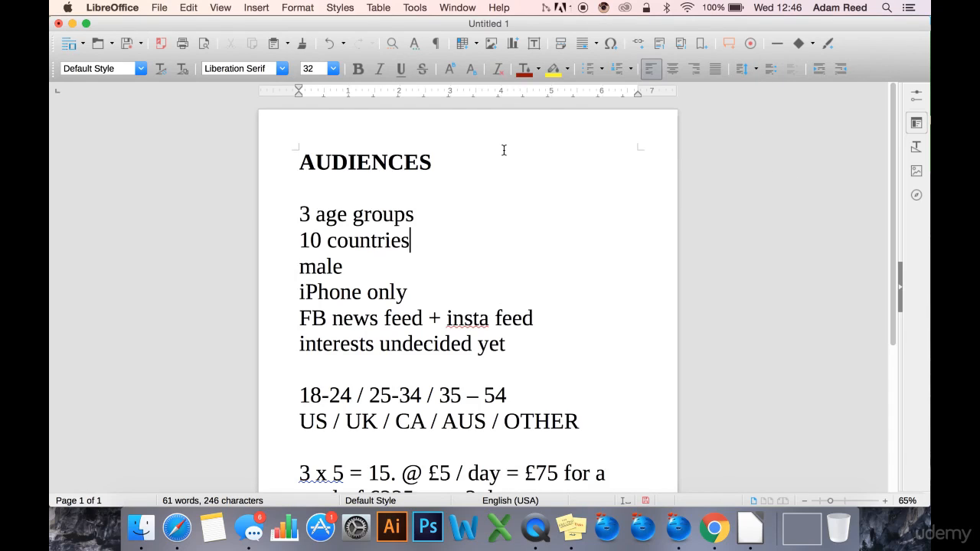
pyautogui.moveTo(580, 220)
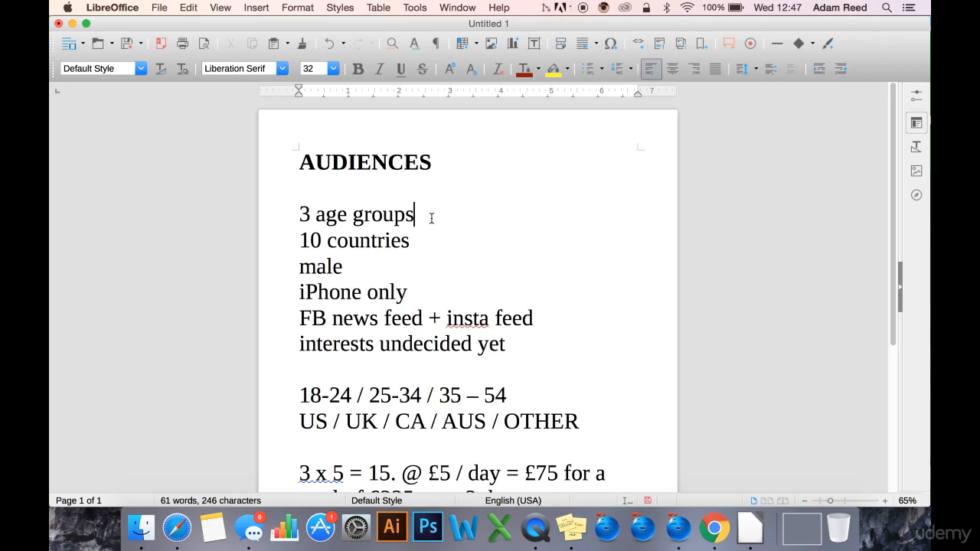
# - Select the audience line and the 18-24, 25-34 and 35-54 age ranges
pyautogui.tripleClick(356, 214)
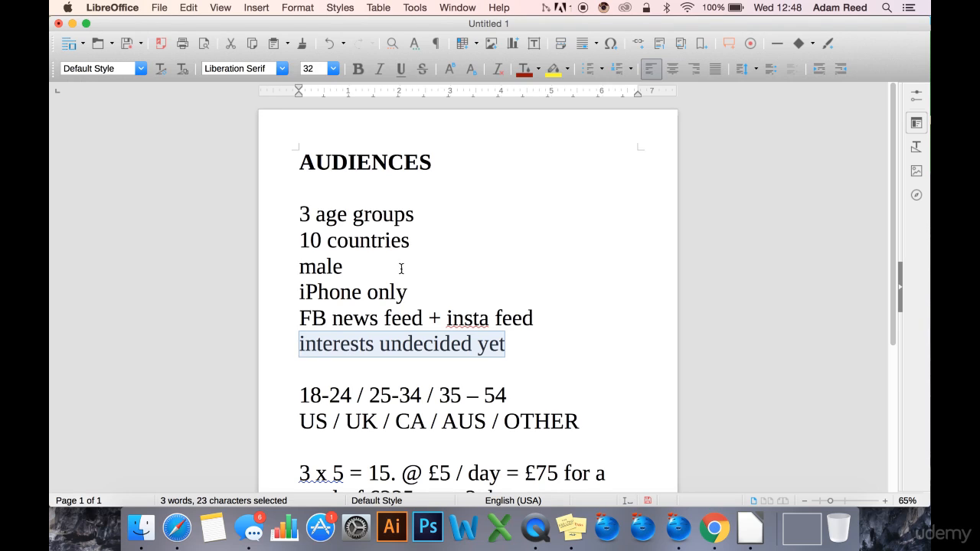
pyautogui.write('a')
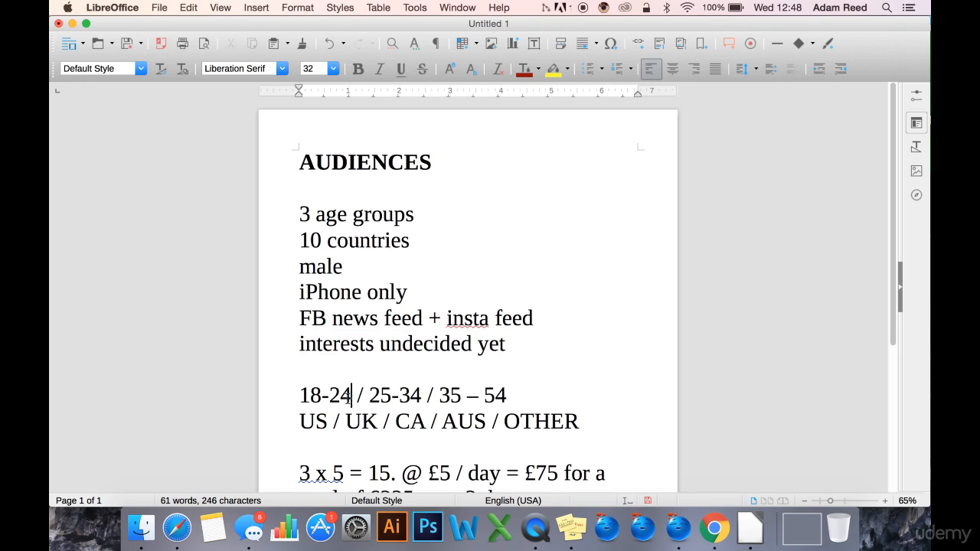
pyautogui.doubleClick(395, 395)
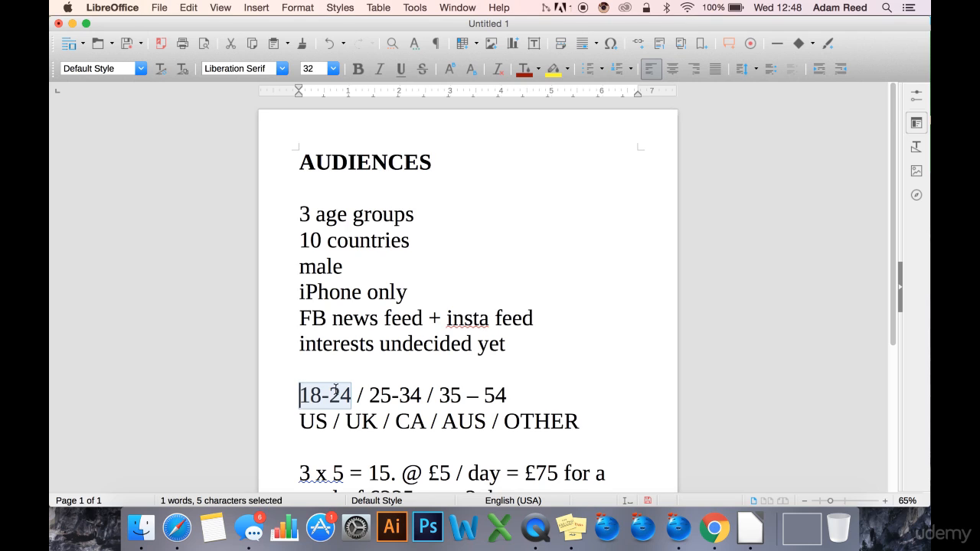
pyautogui.moveTo(333, 389)
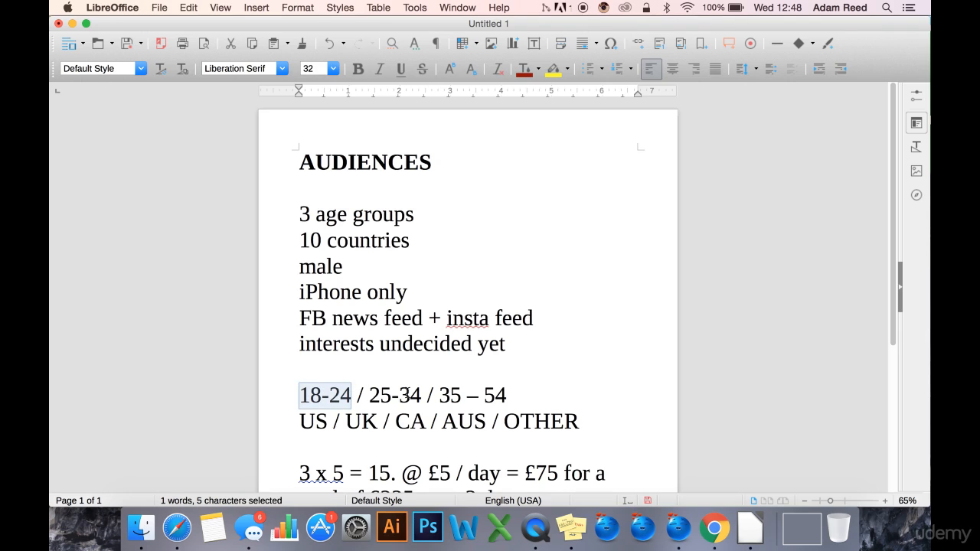
pyautogui.doubleClick(394, 395)
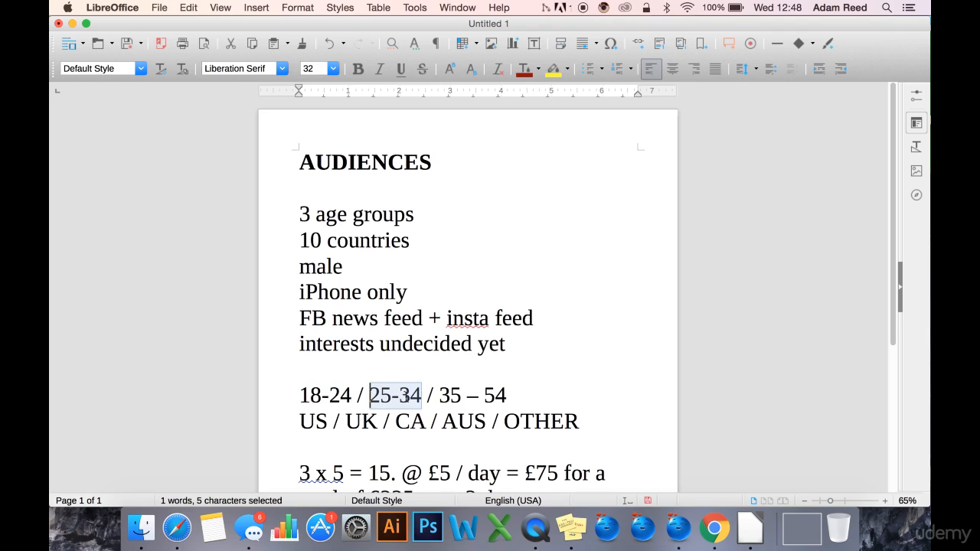
pyautogui.doubleClick(470, 395)
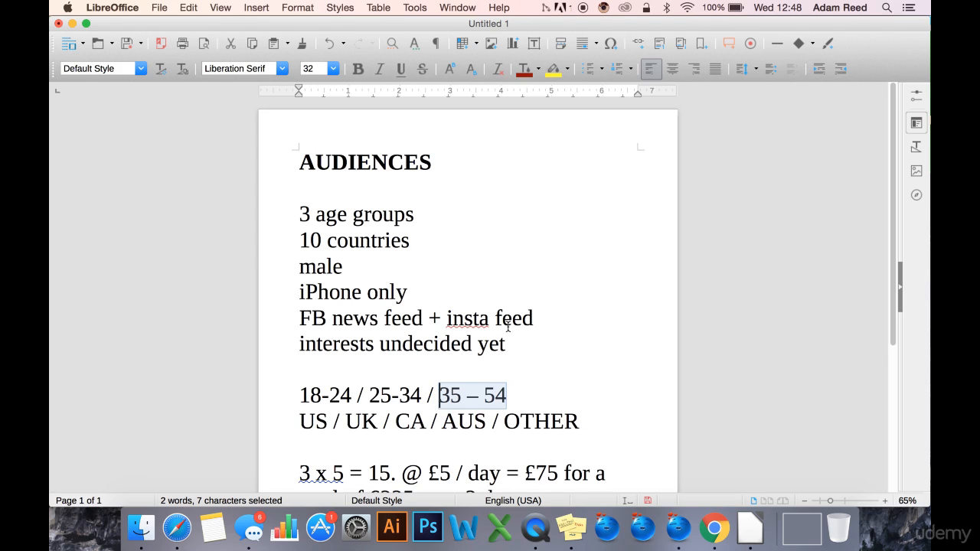
# - Retype the last age range and delete the leftover text so it reads 35-54
pyautogui.click(505, 394)
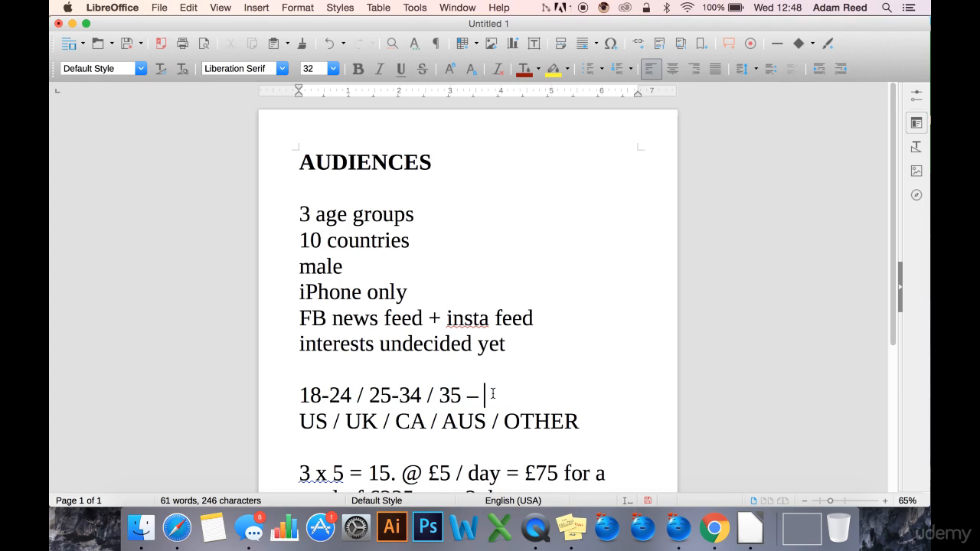
pyautogui.write('44')
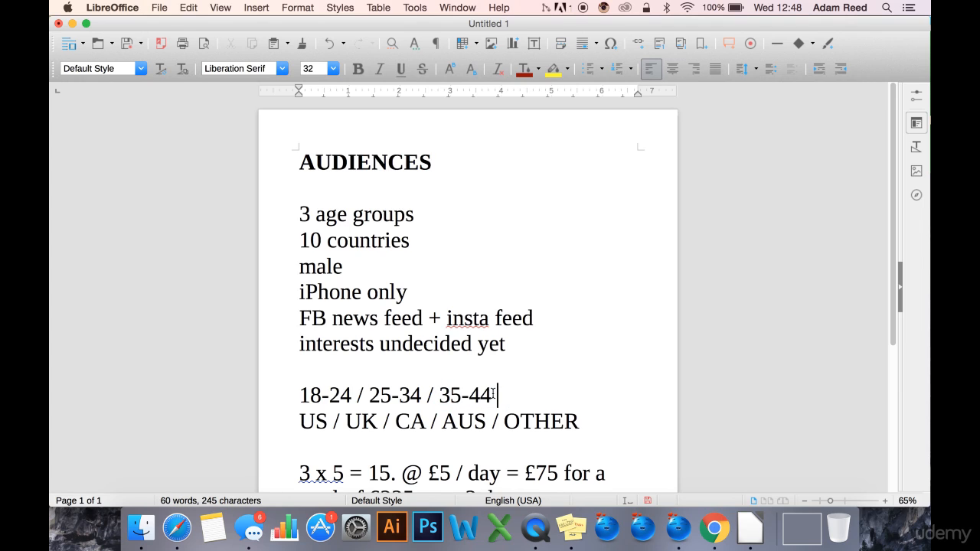
pyautogui.write('45- 54')
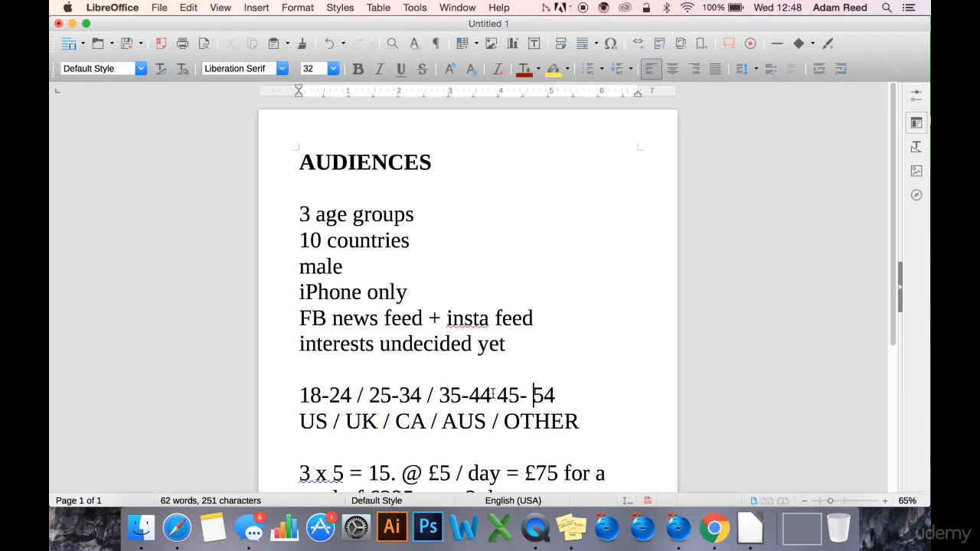
pyautogui.write('/')
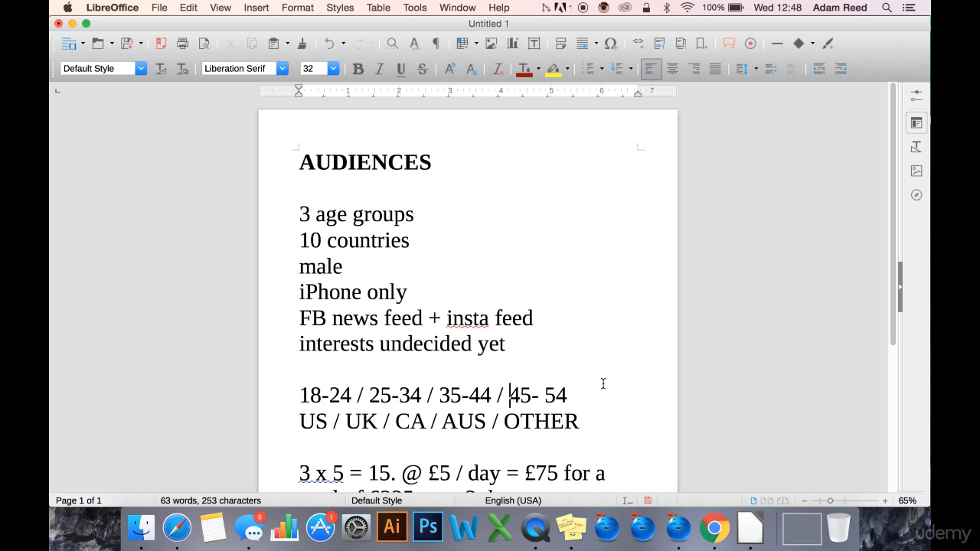
pyautogui.moveTo(506, 395); pyautogui.dragTo(568, 395)
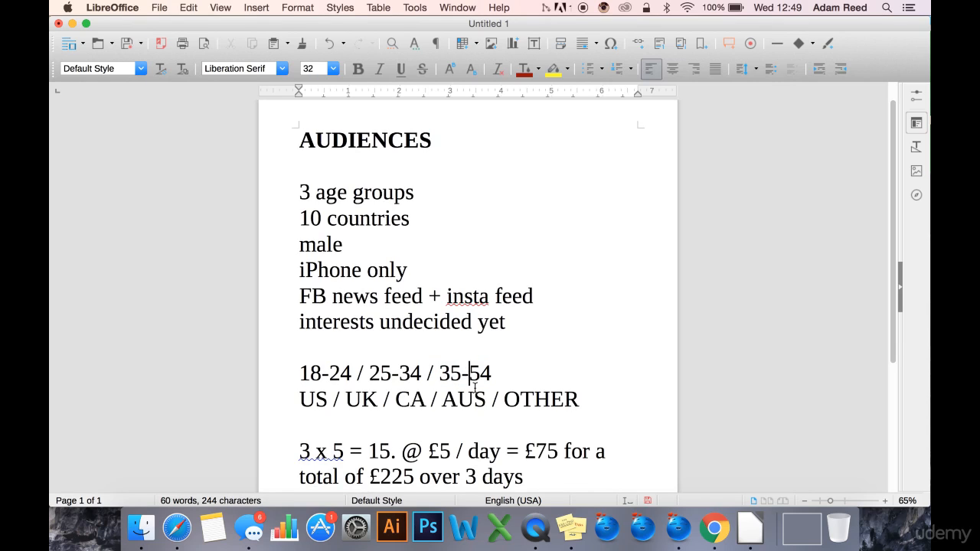
pyautogui.write('44')
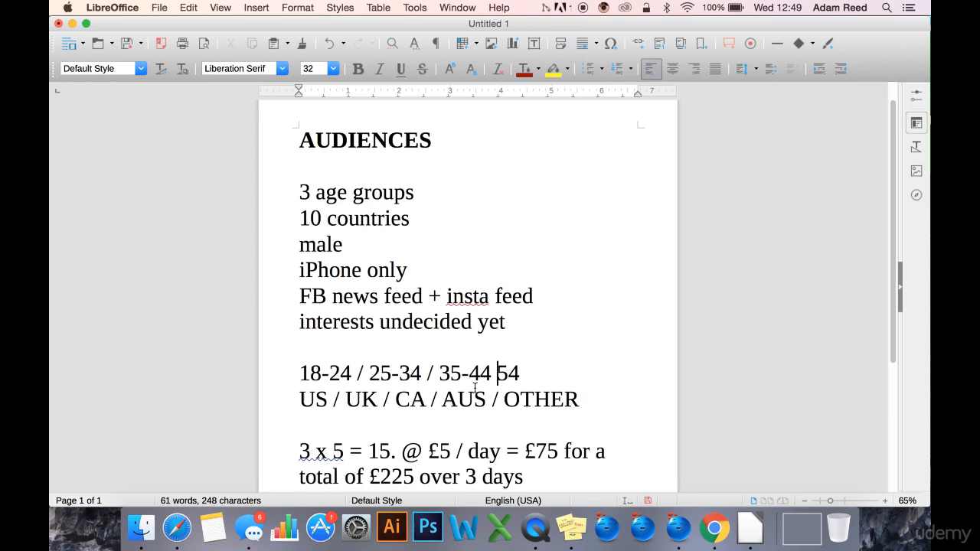
pyautogui.write('45-')
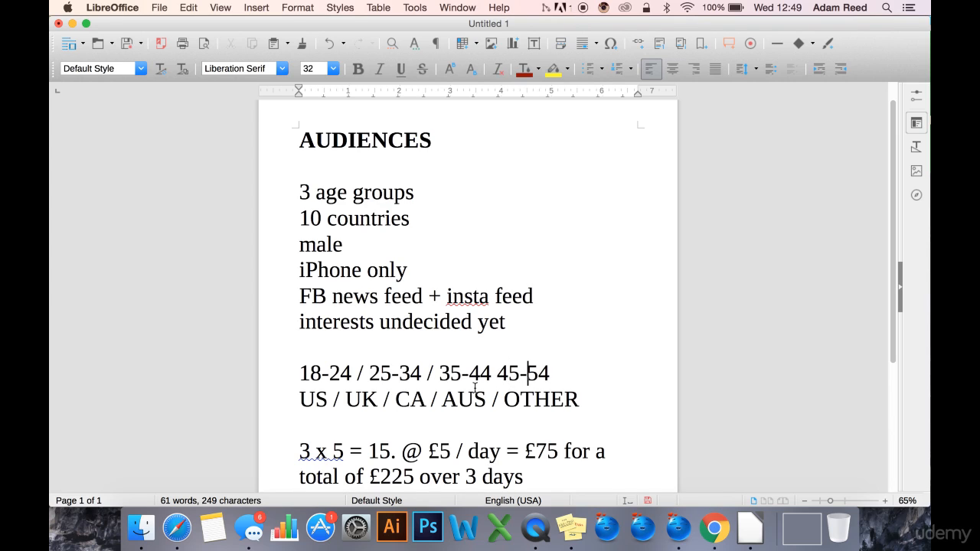
pyautogui.write('/')
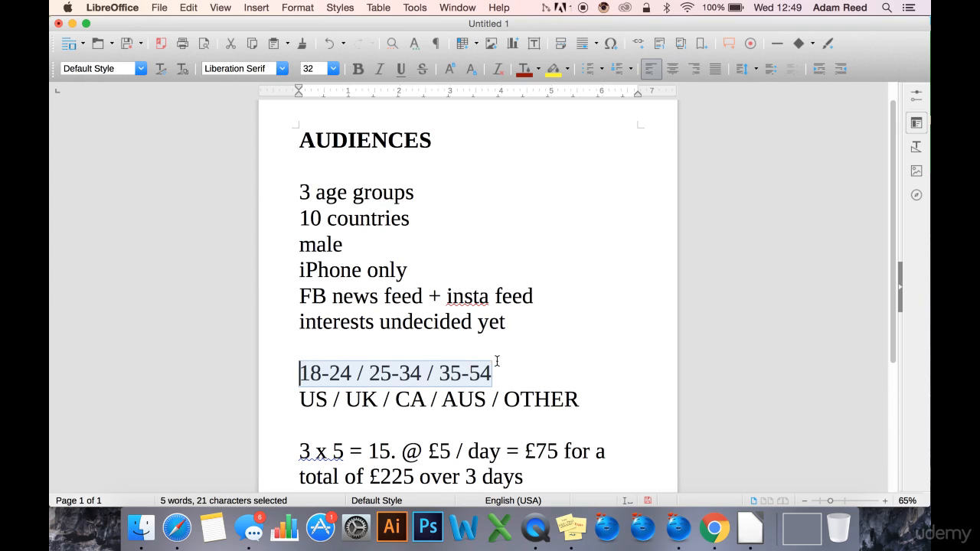
pyautogui.moveTo(503, 380)
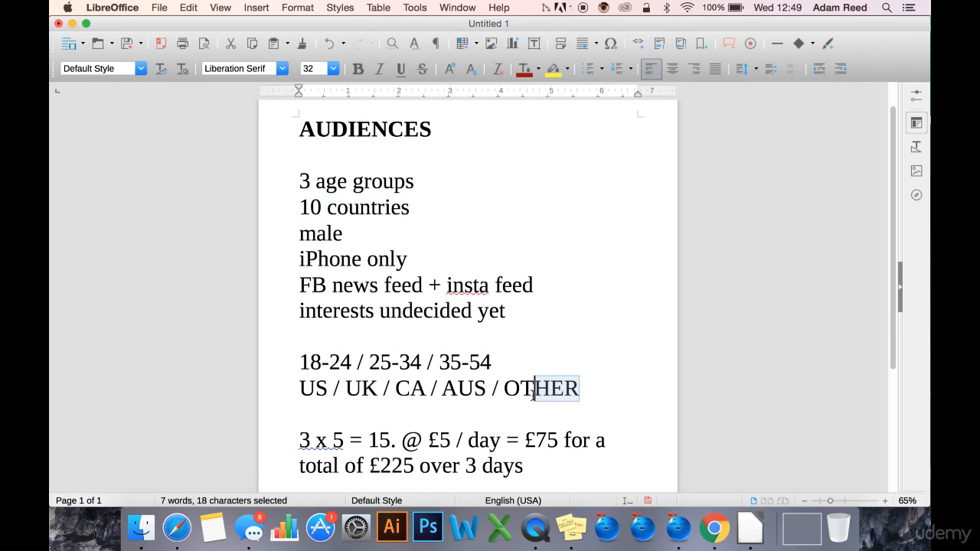
# - Check the countries line US / UK / CA / AUS / OTHER by selecting OTHER
pyautogui.doubleClick(540, 388)
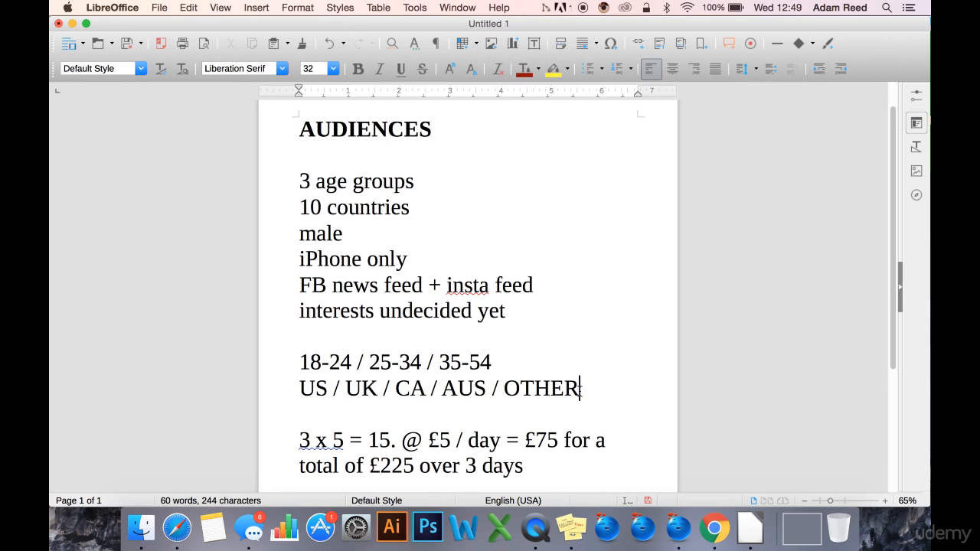
pyautogui.doubleClick(546, 388)
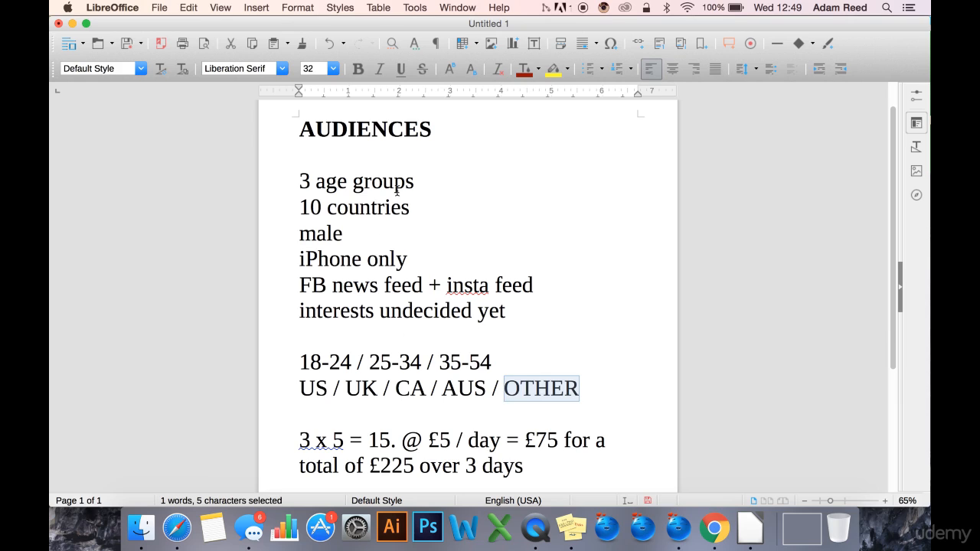
pyautogui.doubleClick(353, 207)
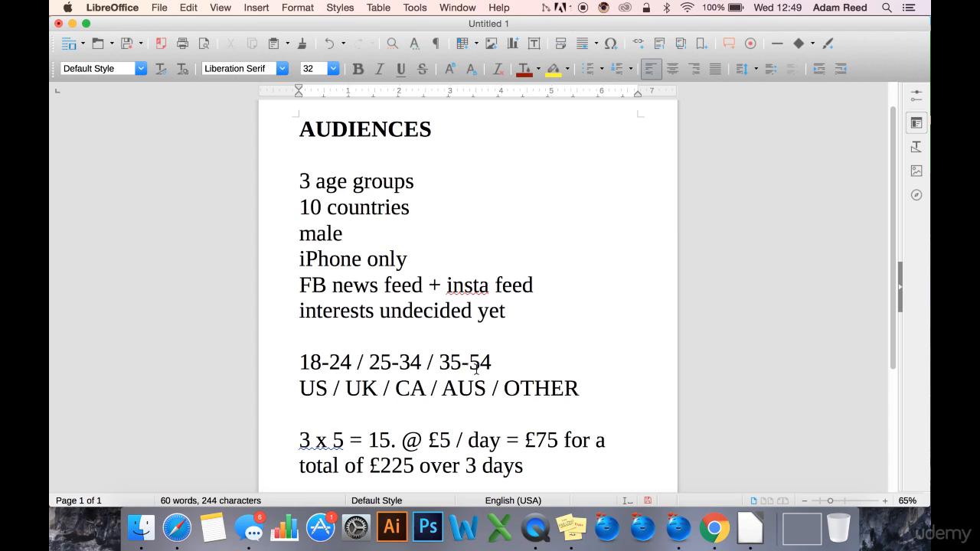
pyautogui.tripleClick(394, 361)
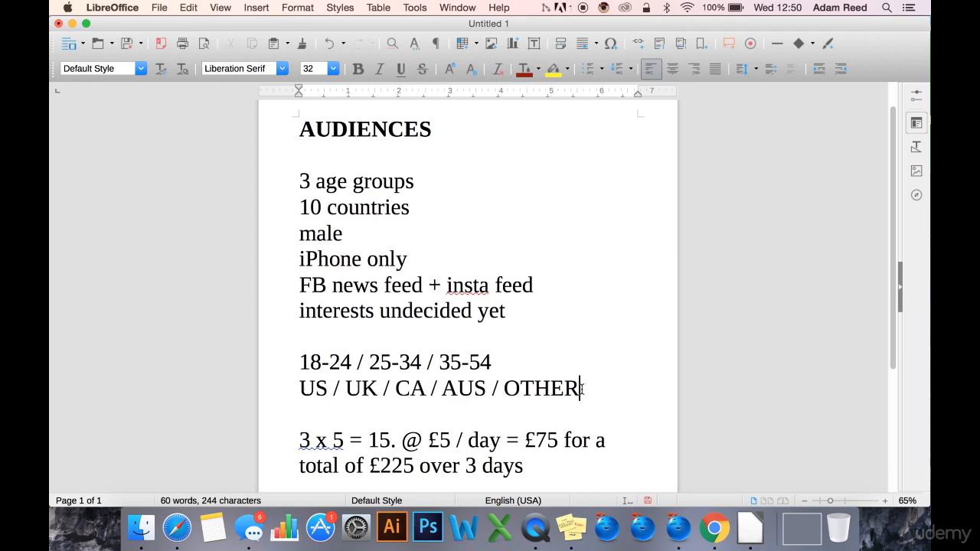
pyautogui.doubleClick(306, 388)
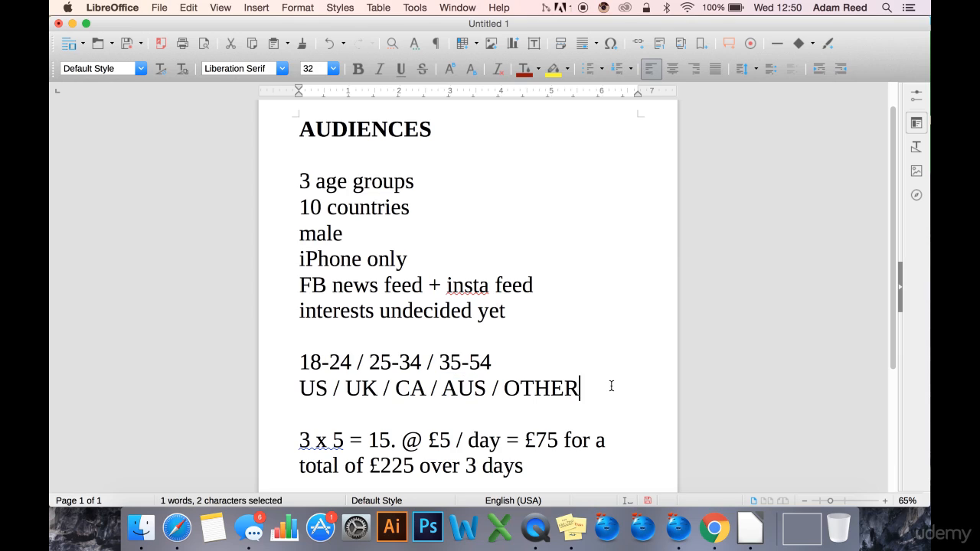
pyautogui.doubleClick(540, 388)
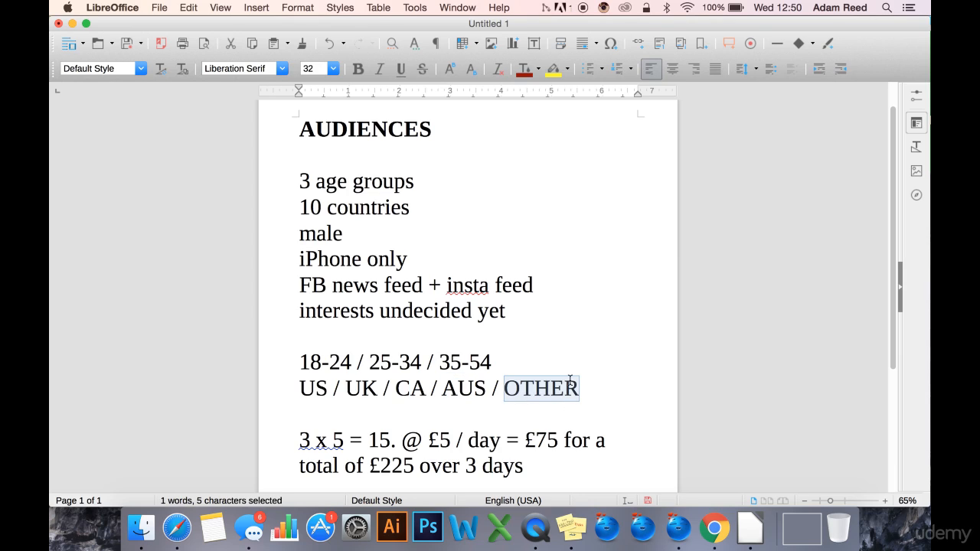
pyautogui.moveTo(546, 356)
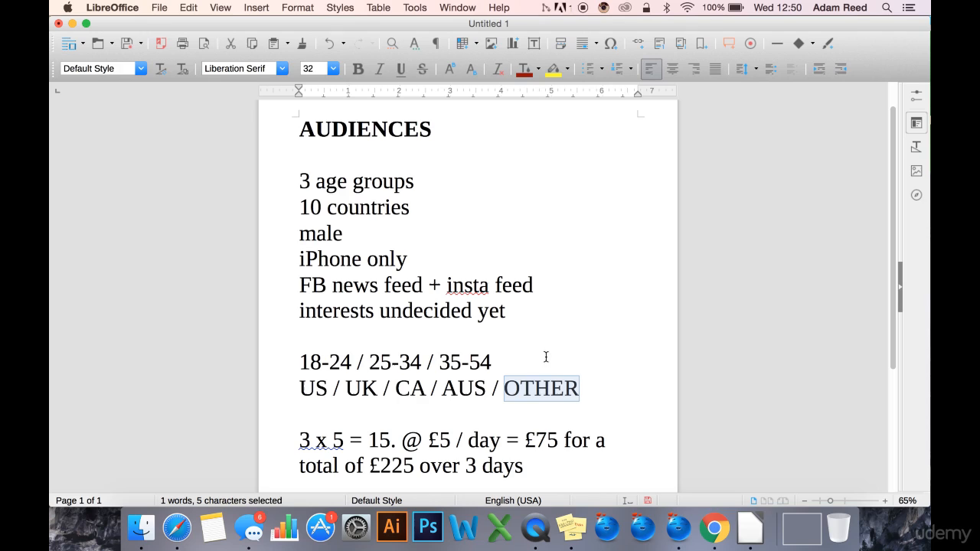
pyautogui.moveTo(598, 370)
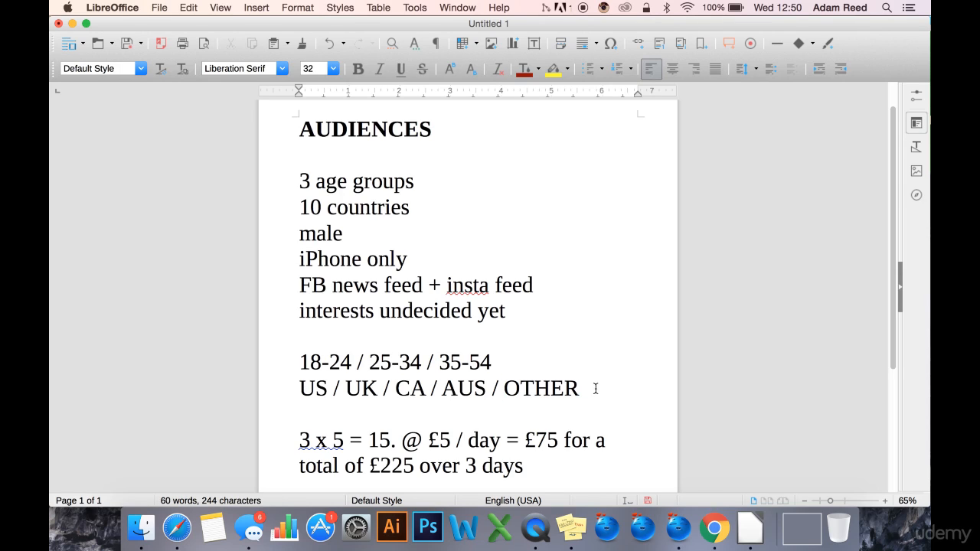
pyautogui.doubleClick(539, 388)
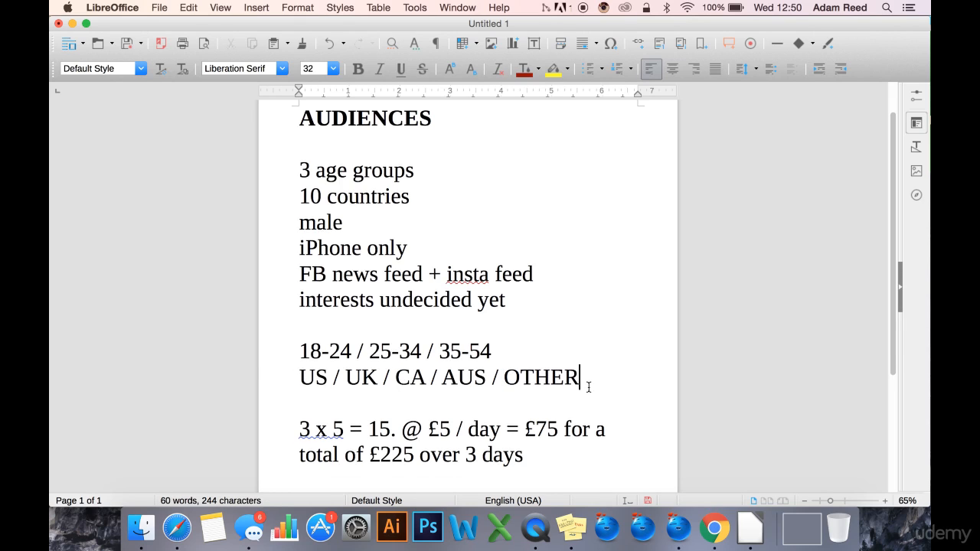
pyautogui.scroll(-3)
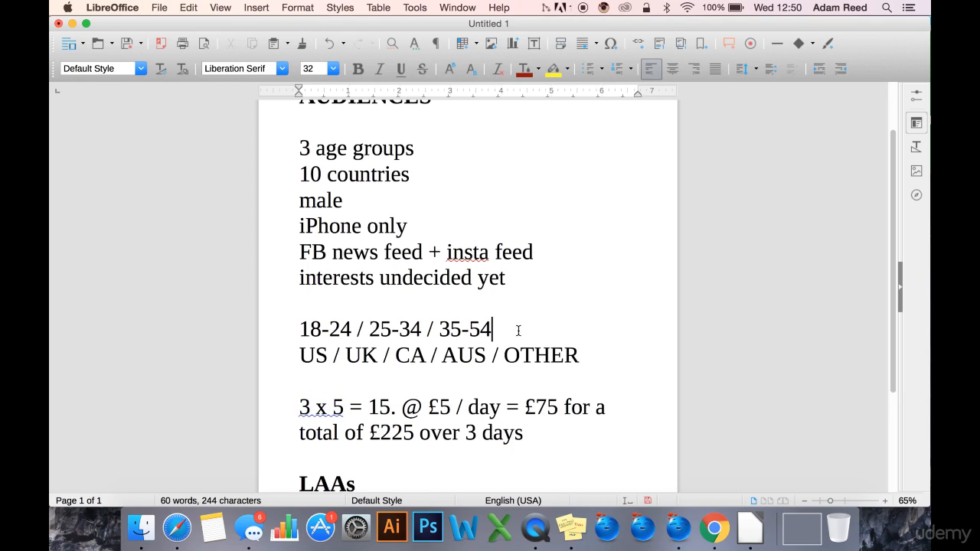
pyautogui.tripleClick(439, 354)
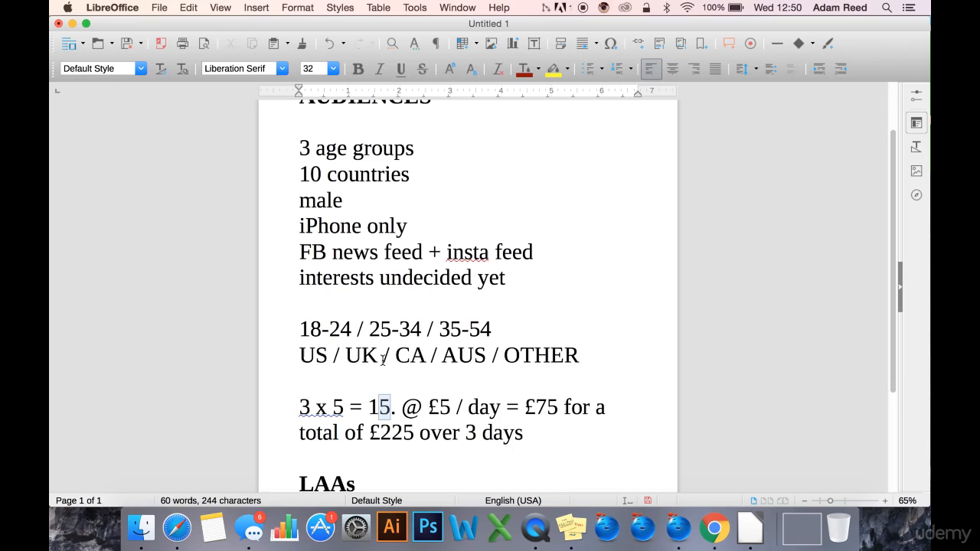
pyautogui.click(314, 354)
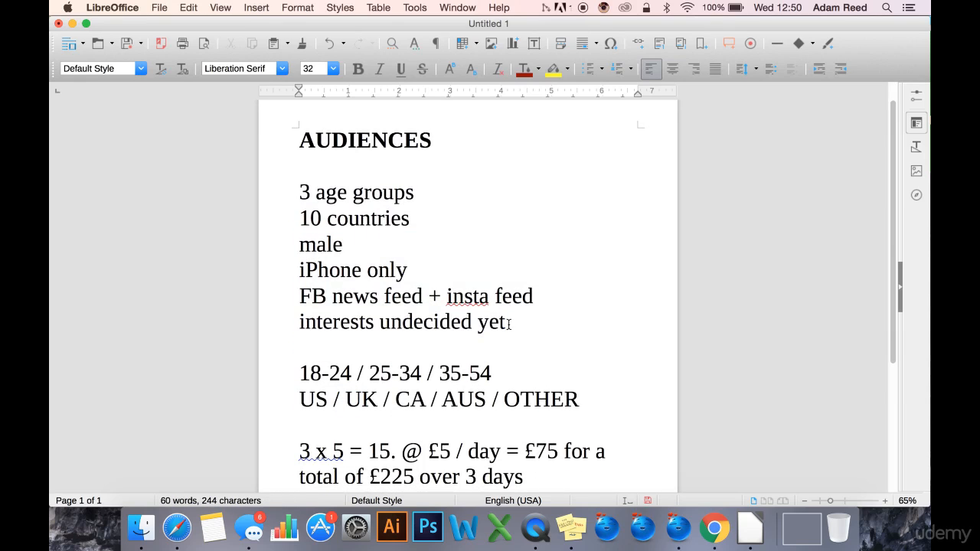
pyautogui.moveTo(299, 244); pyautogui.dragTo(505, 322)
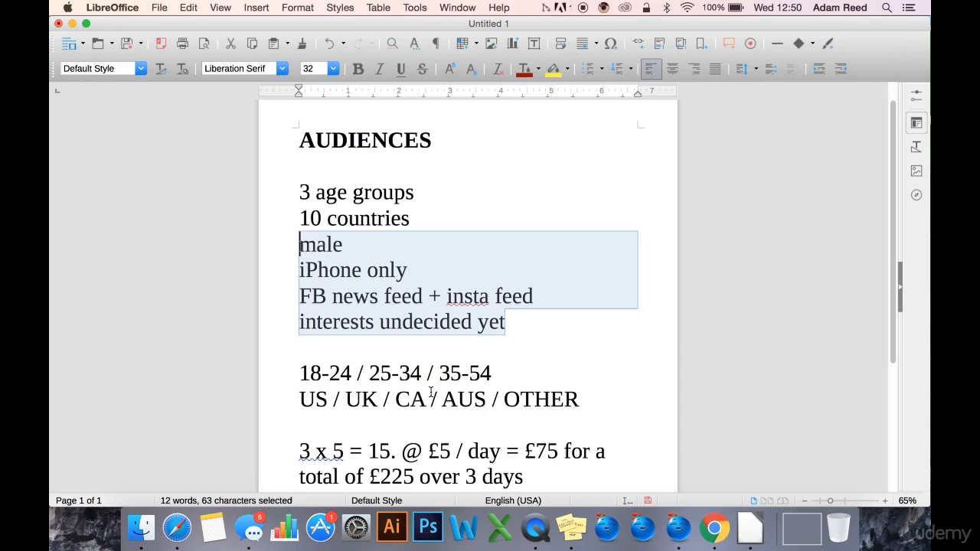
pyautogui.moveTo(538, 404)
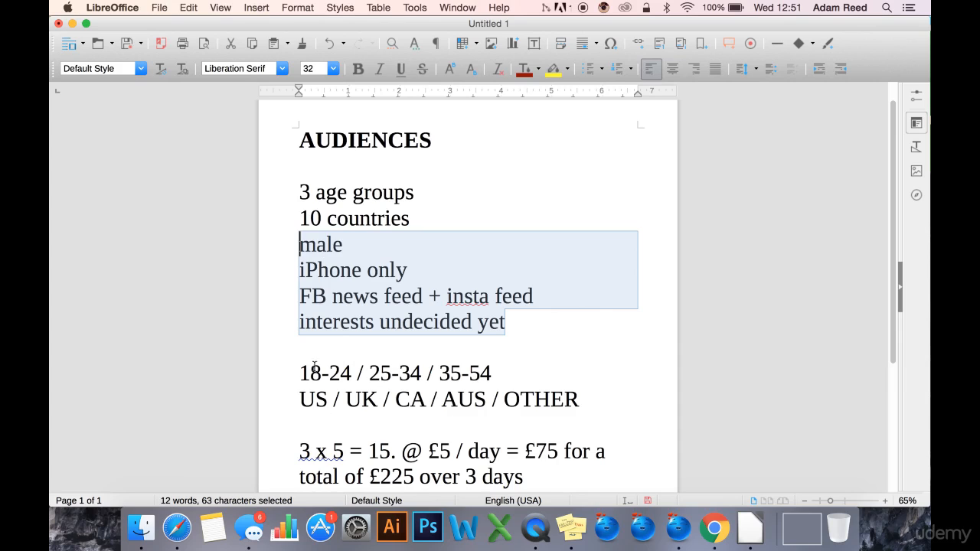
pyautogui.scroll(-3)
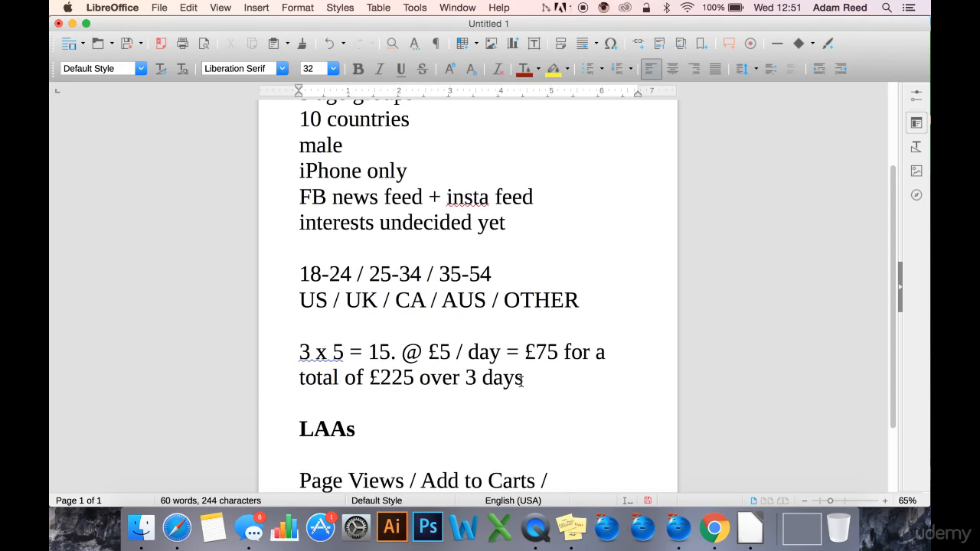
pyautogui.scroll(-3)
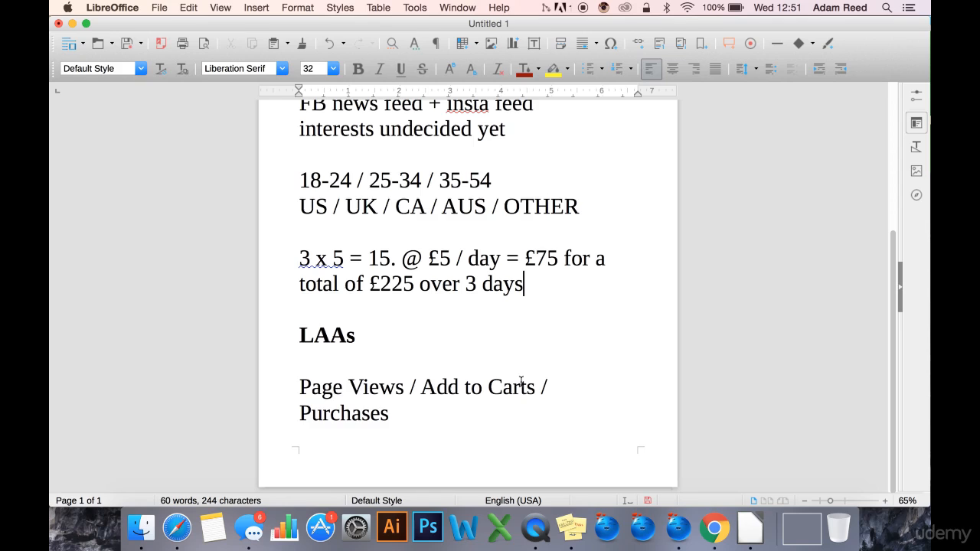
# - Add 100 before Page Views, Add to Carts and Purchases on the LAAs line
pyautogui.write('100')
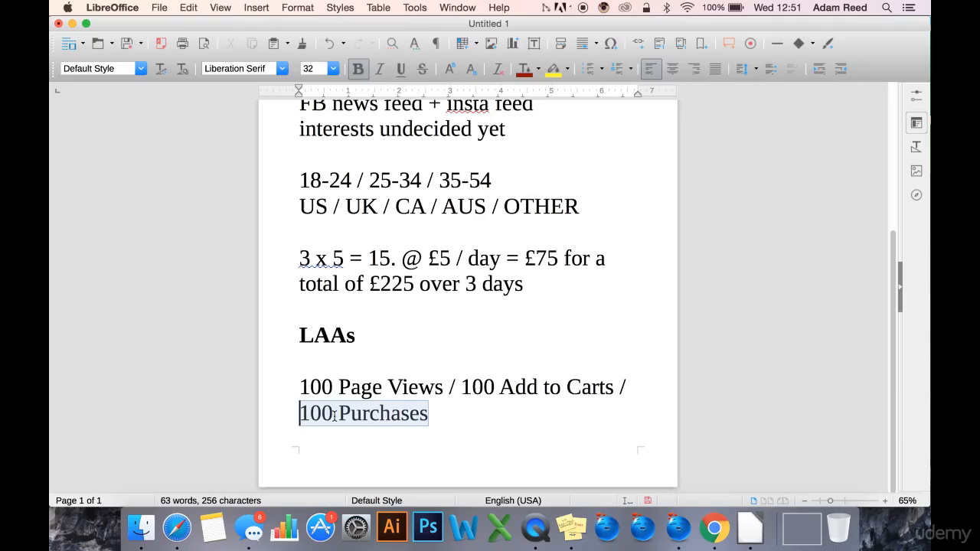
pyautogui.doubleClick(383, 386)
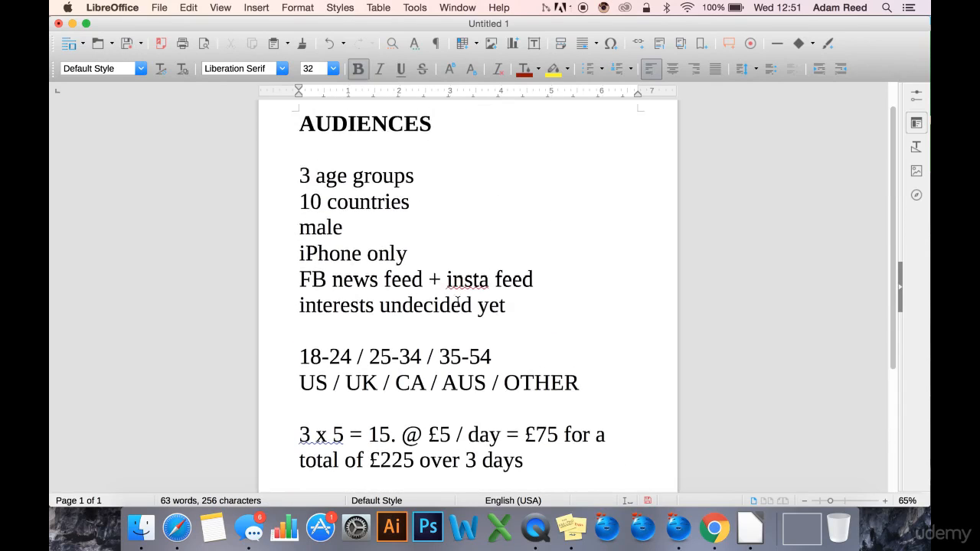
pyautogui.scroll(-3)
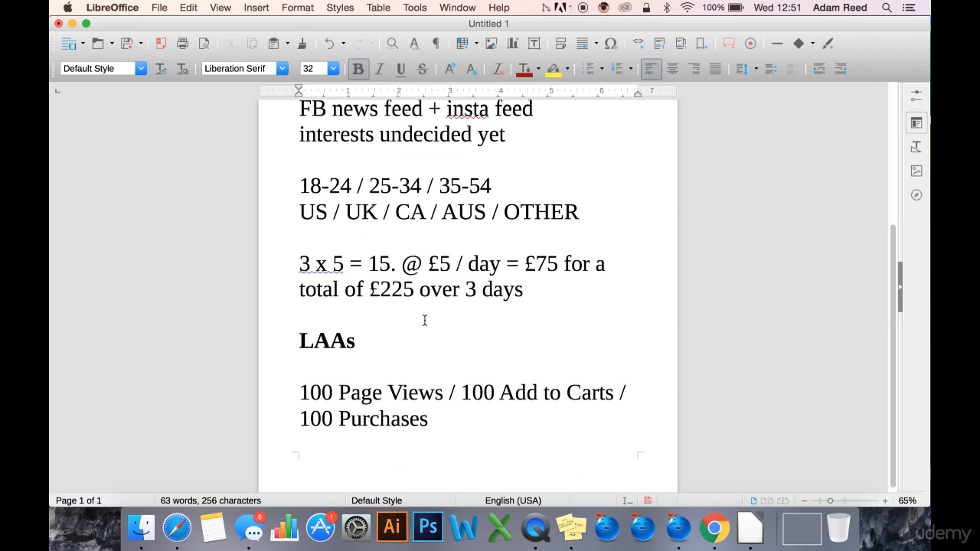
pyautogui.moveTo(383, 421)
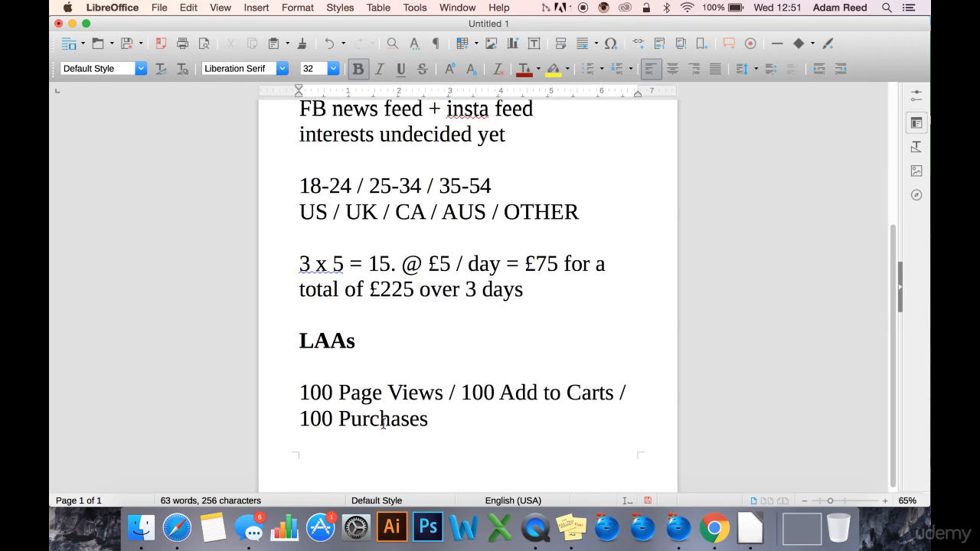
pyautogui.moveTo(462, 393); pyautogui.dragTo(427, 419)
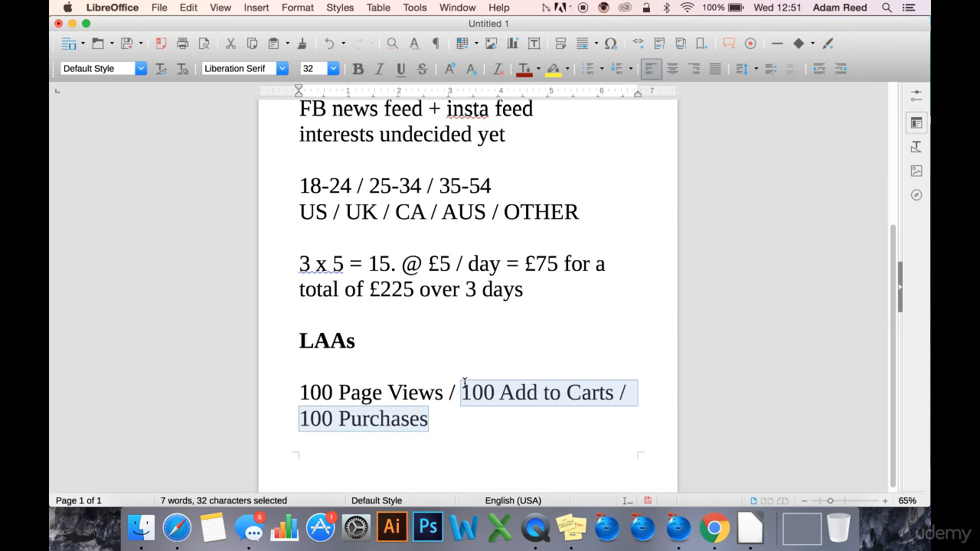
pyautogui.moveTo(511, 327)
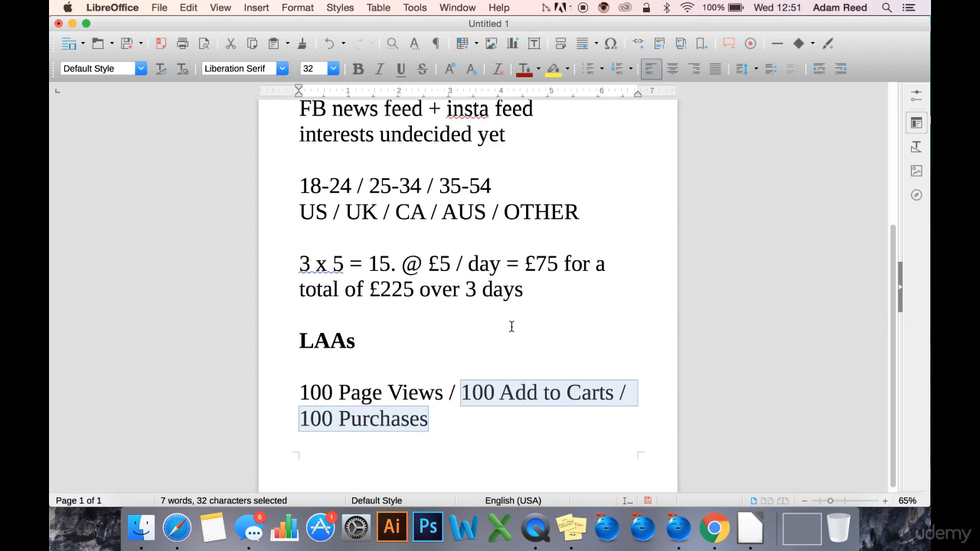
pyautogui.click(599, 392)
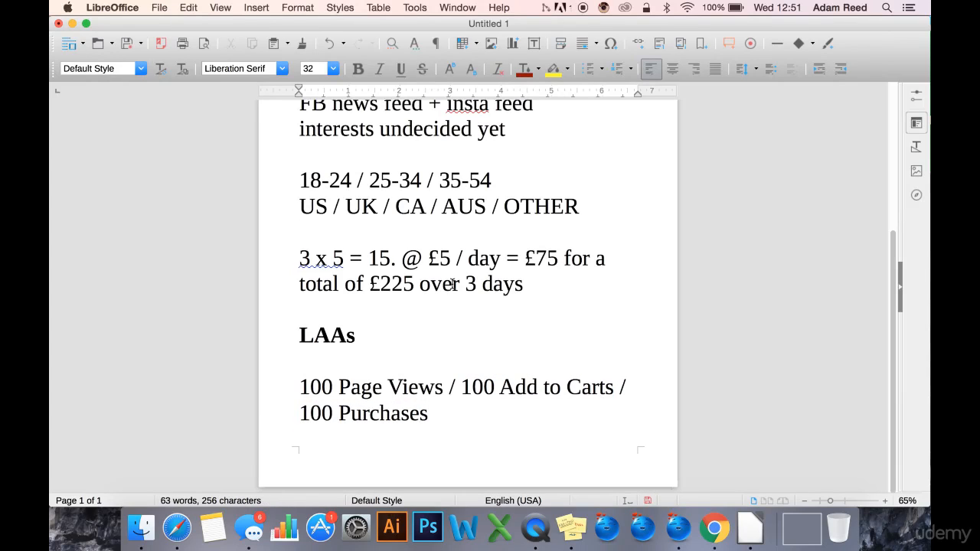
pyautogui.scroll(-3)
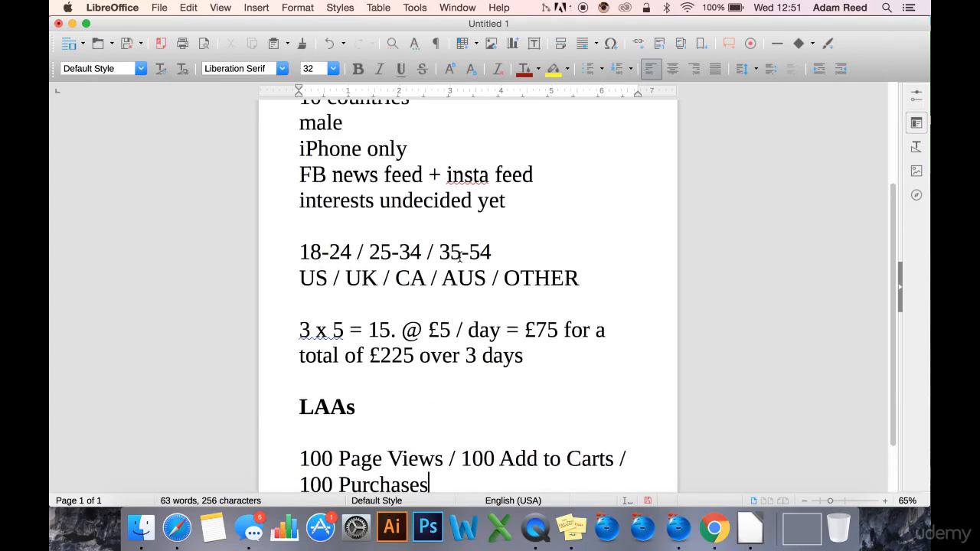
pyautogui.scroll(-3)
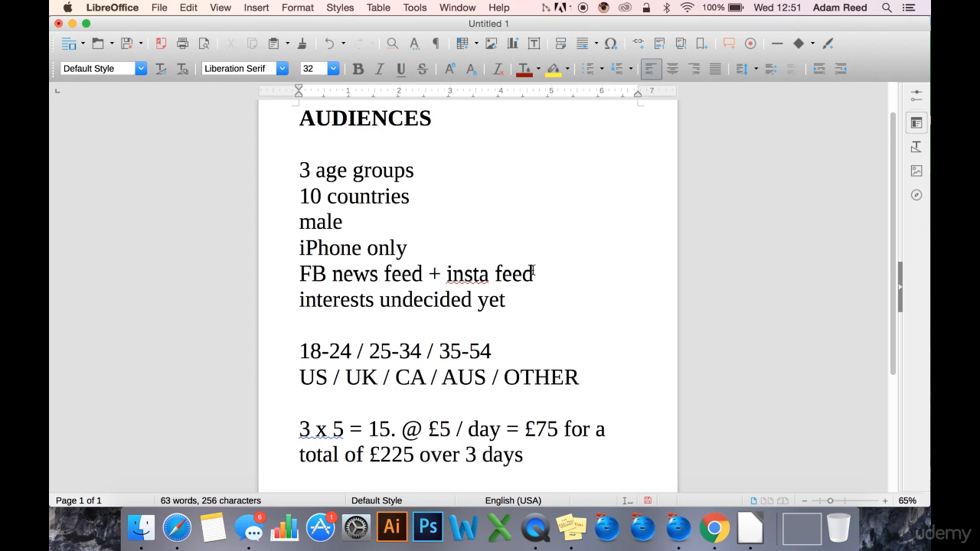
pyautogui.moveTo(581, 210)
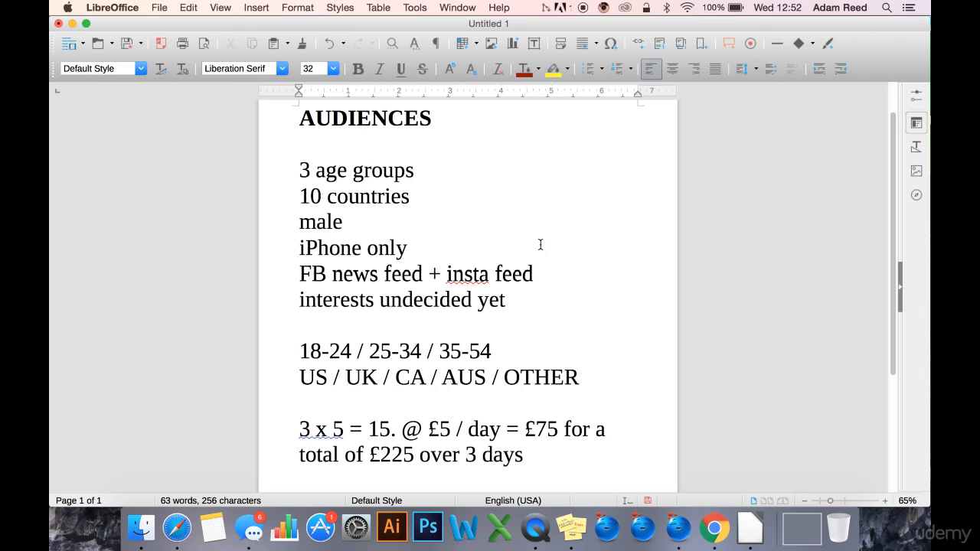
pyautogui.tripleClick(402, 299)
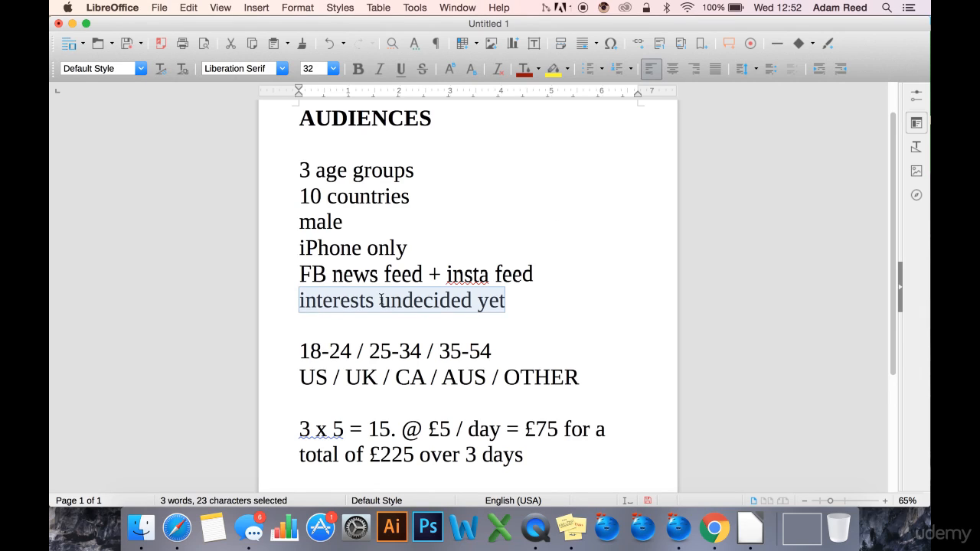